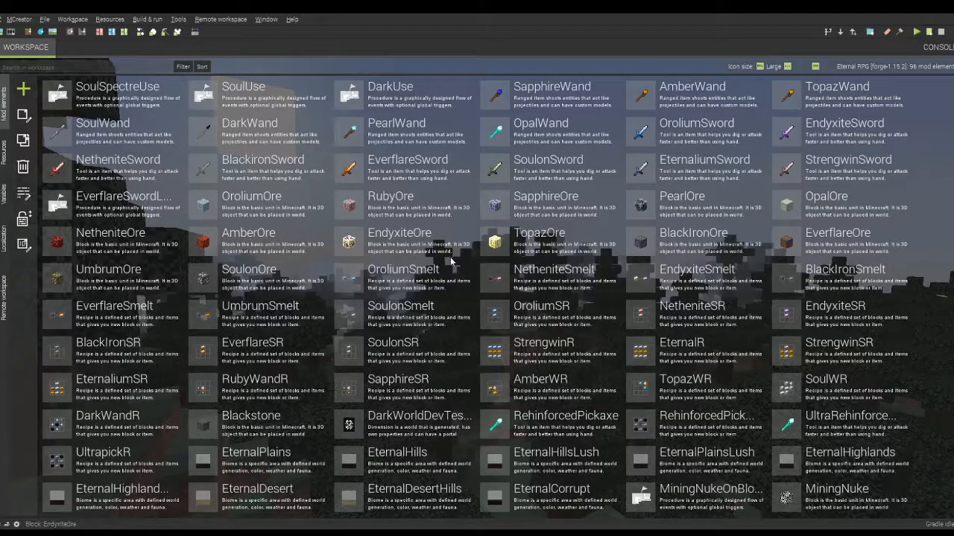
- Begin a new mod element from the workspace sidebar's green '+' button
{"action": "left_click", "coordinate": [112, 133]}
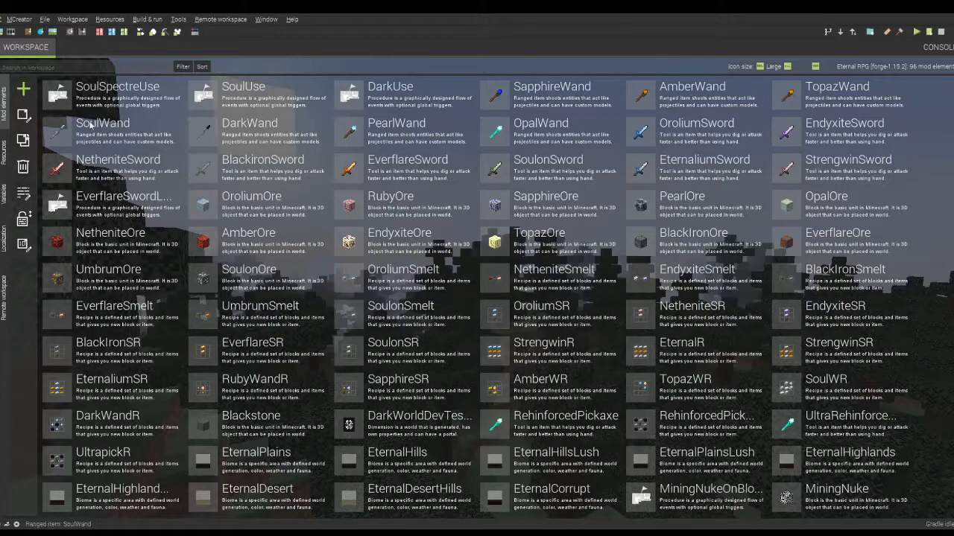
{"action": "mouse_move", "coordinate": [24, 89]}
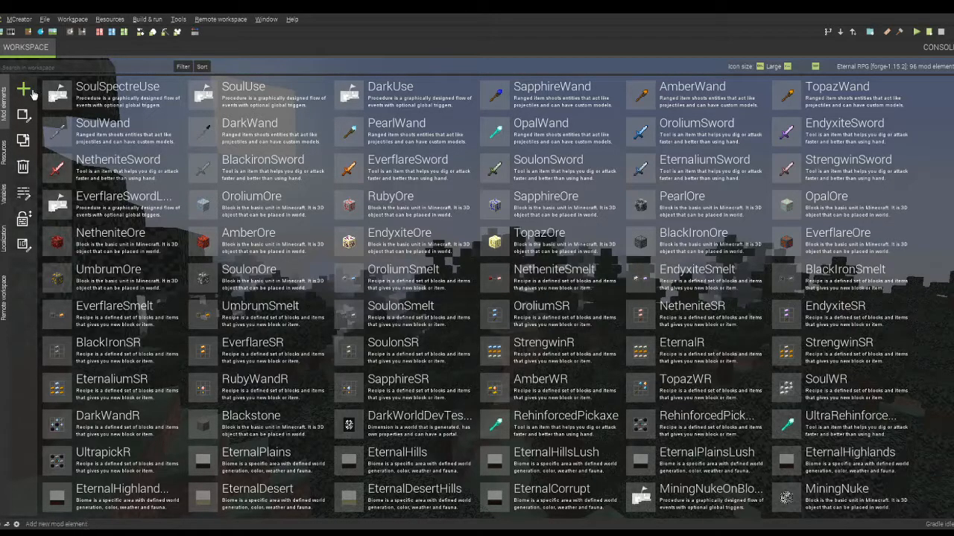
{"action": "left_click", "coordinate": [24, 89]}
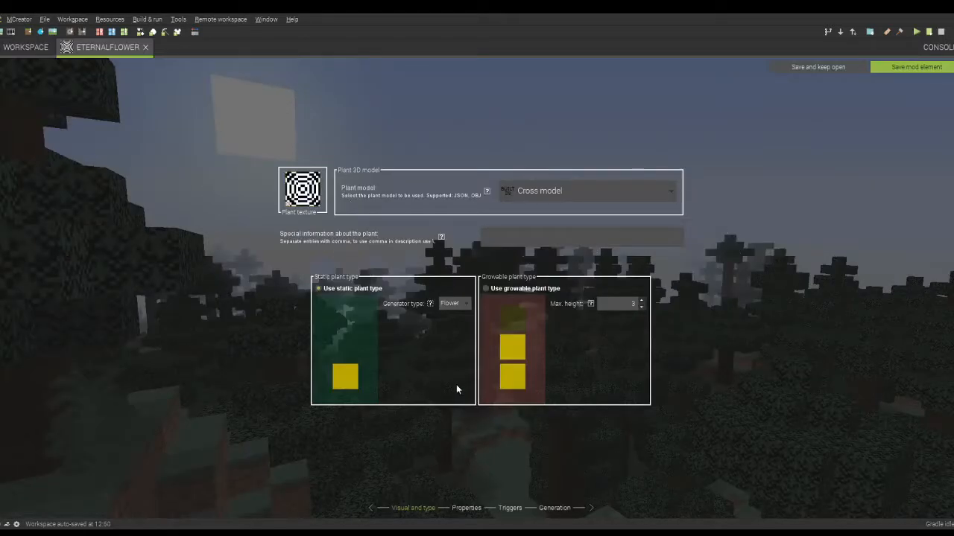
{"action": "mouse_move", "coordinate": [378, 300]}
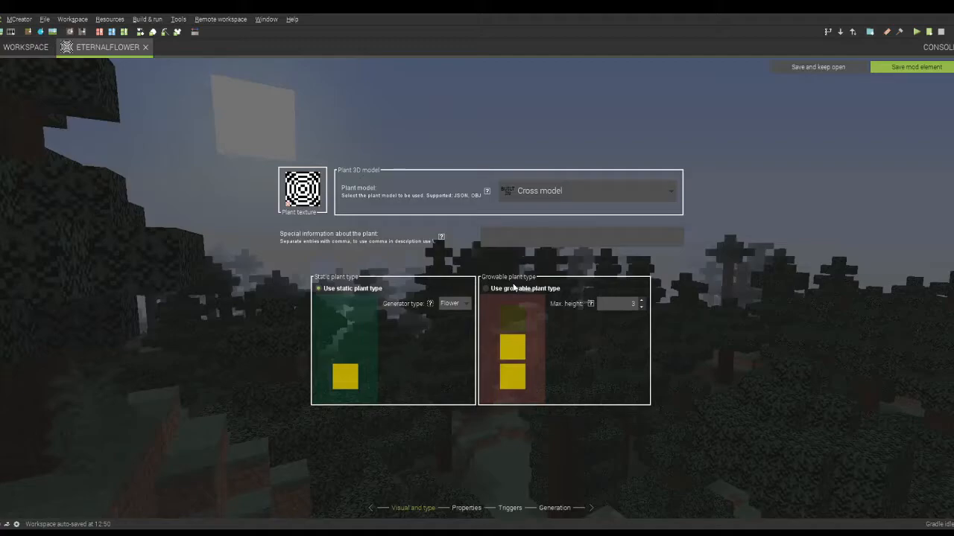
{"action": "mouse_move", "coordinate": [508, 298]}
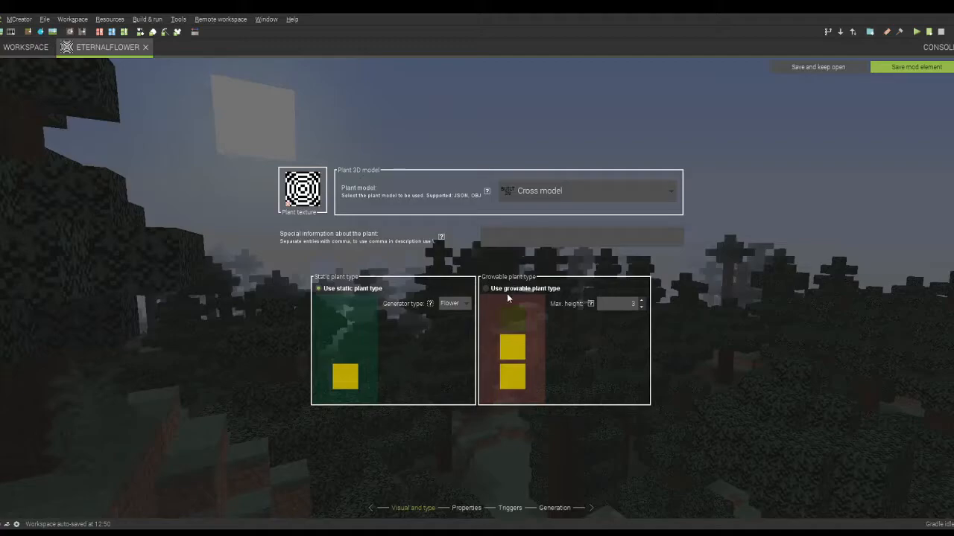
- Leave the Cross model and Flower type page for the Properties page
{"action": "left_click", "coordinate": [465, 508]}
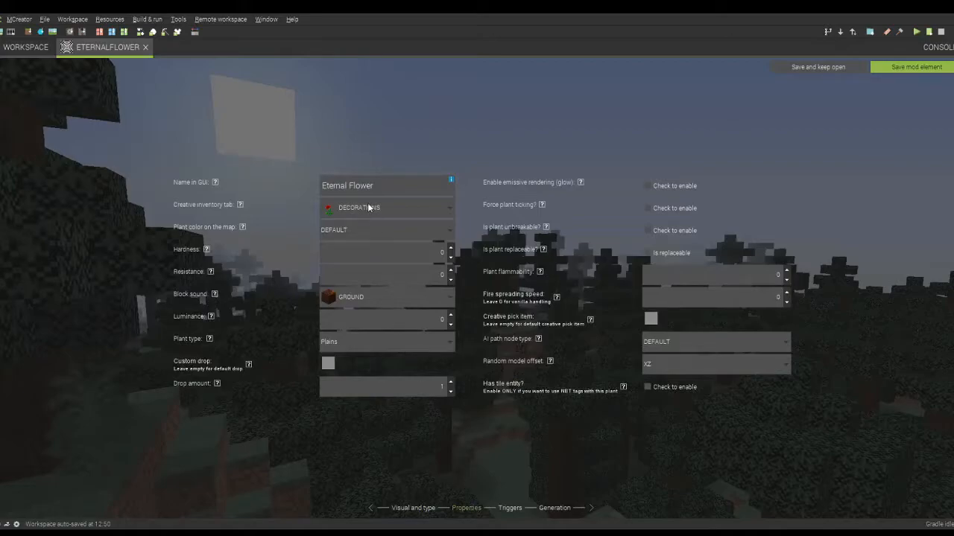
{"action": "mouse_move", "coordinate": [221, 211]}
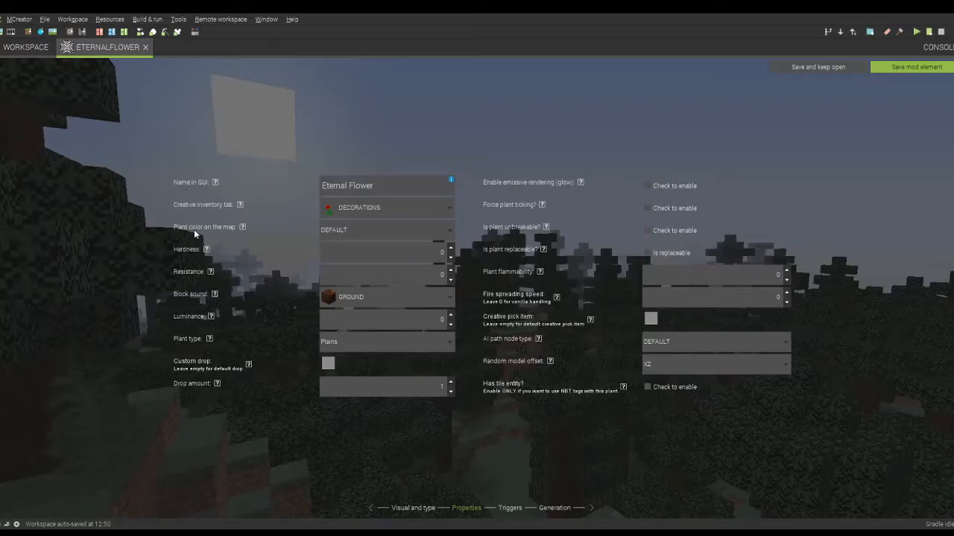
{"action": "mouse_move", "coordinate": [196, 232]}
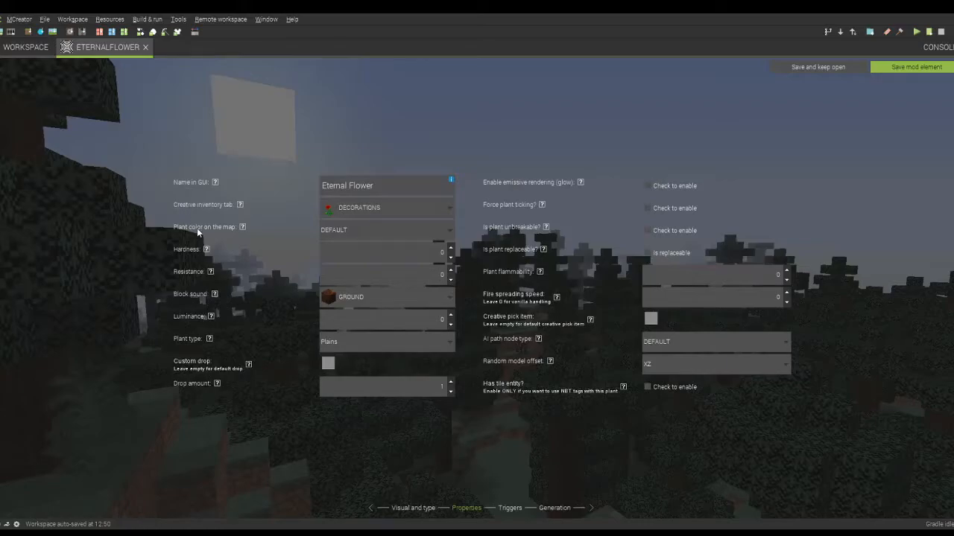
- Keep the plant's map colour at DEFAULT and set its block sound to PLANT
{"action": "left_click", "coordinate": [386, 230]}
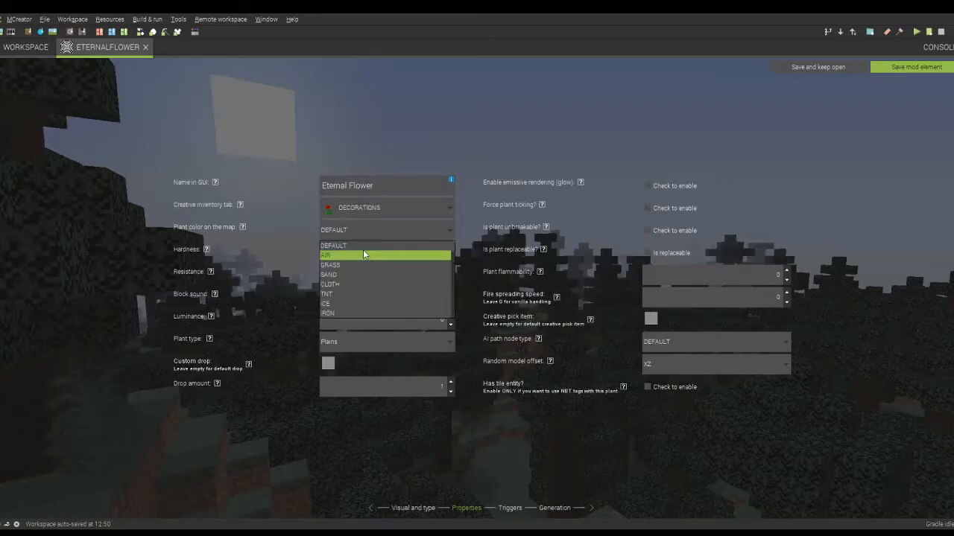
{"action": "left_click", "coordinate": [350, 296]}
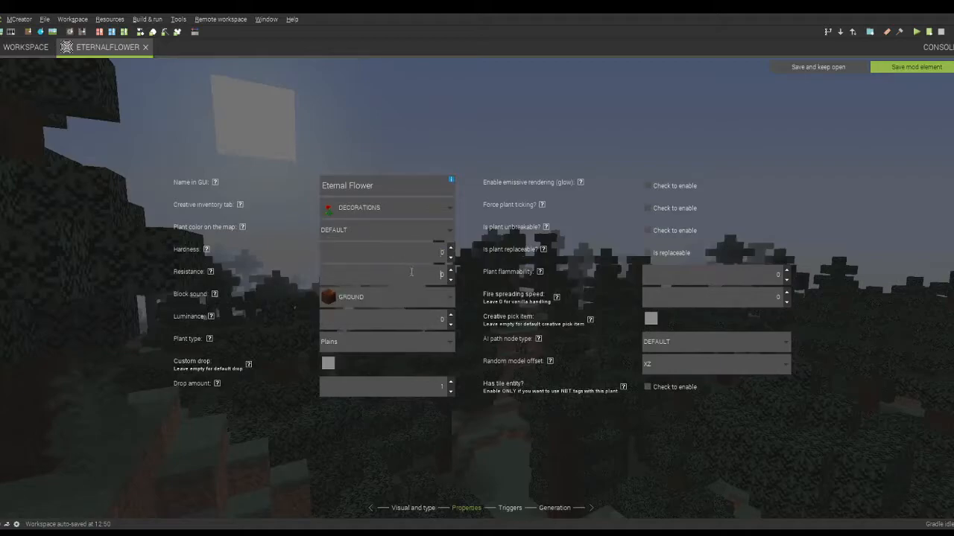
{"action": "left_click", "coordinate": [386, 297]}
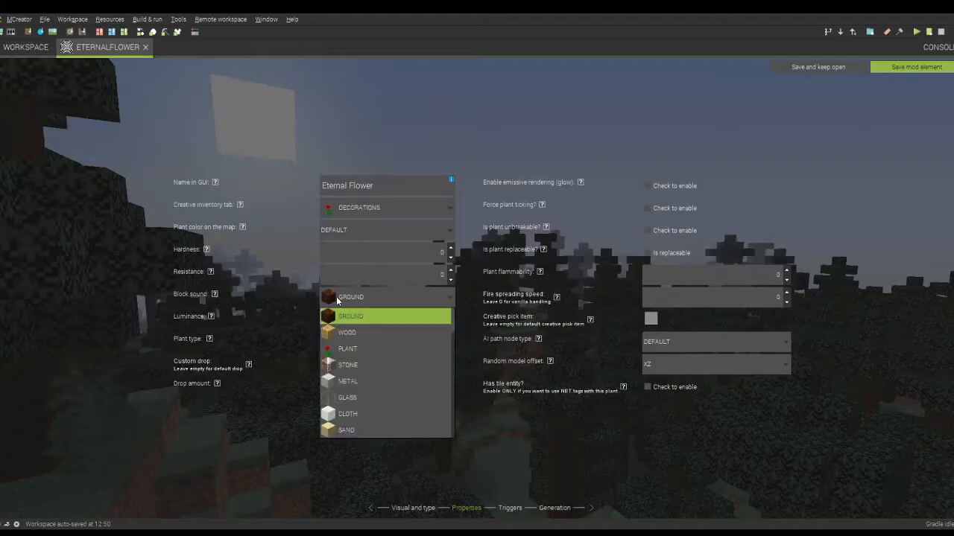
{"action": "left_click", "coordinate": [347, 348]}
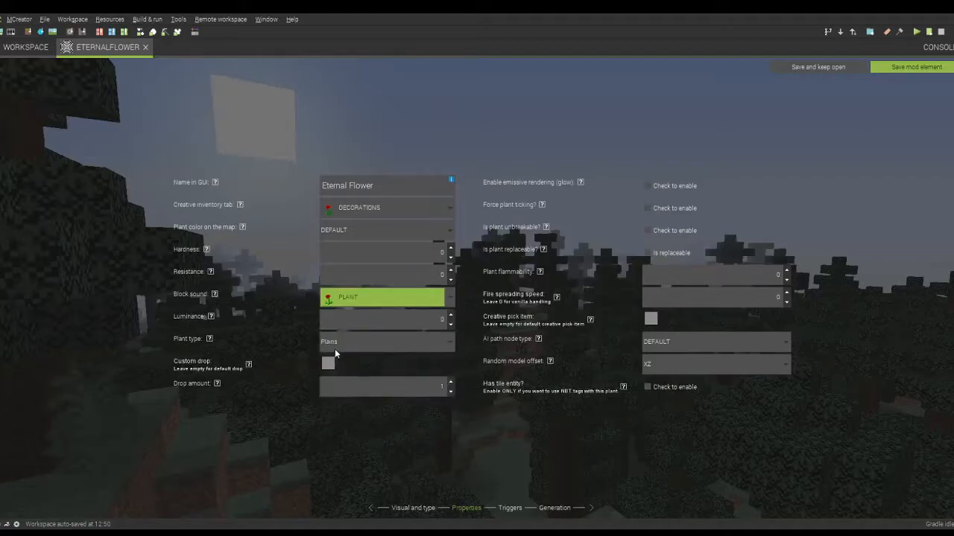
{"action": "left_click", "coordinate": [384, 319]}
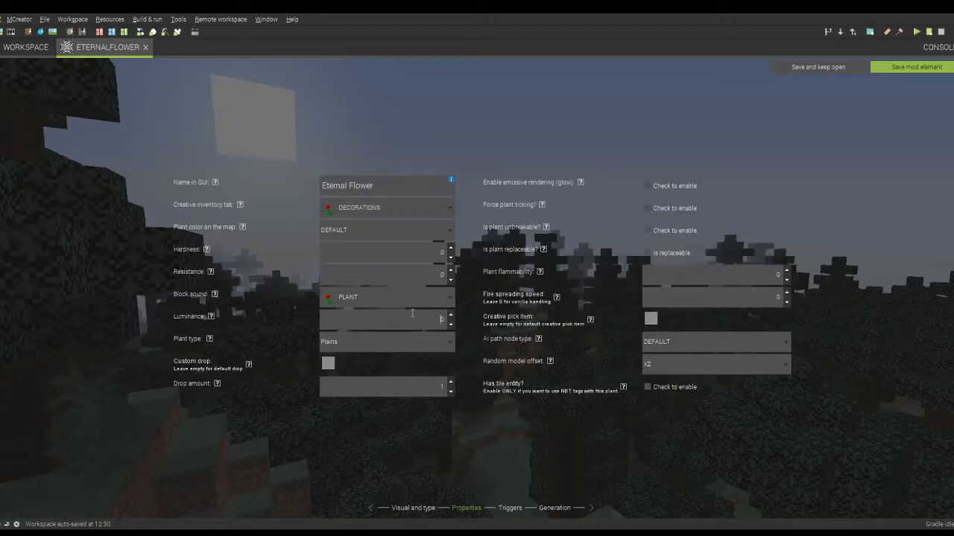
{"action": "mouse_move", "coordinate": [380, 349]}
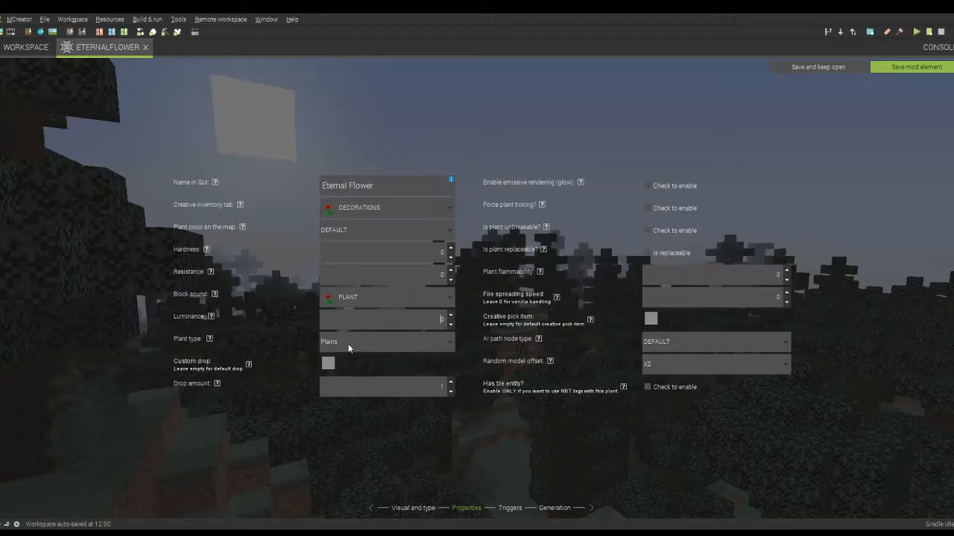
{"action": "left_click", "coordinate": [387, 342]}
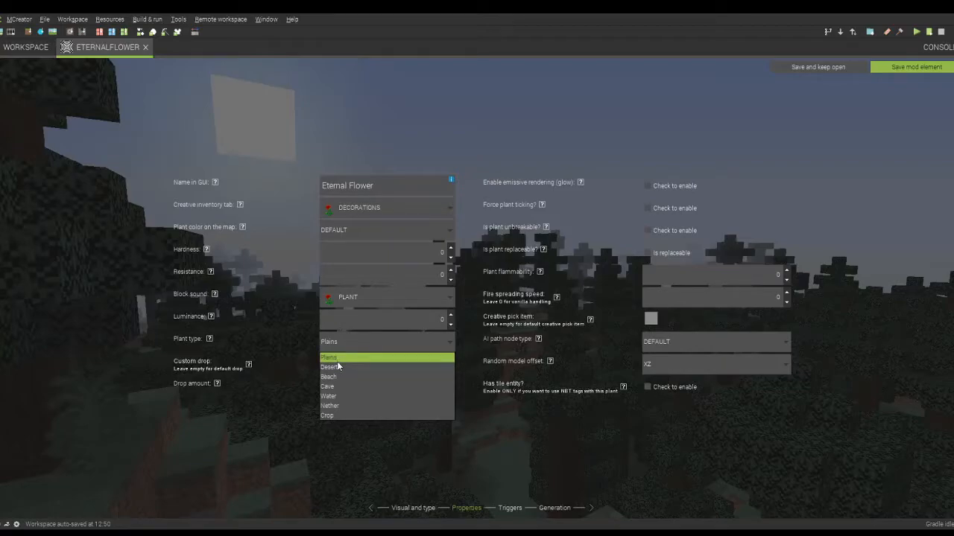
{"action": "mouse_move", "coordinate": [340, 379]}
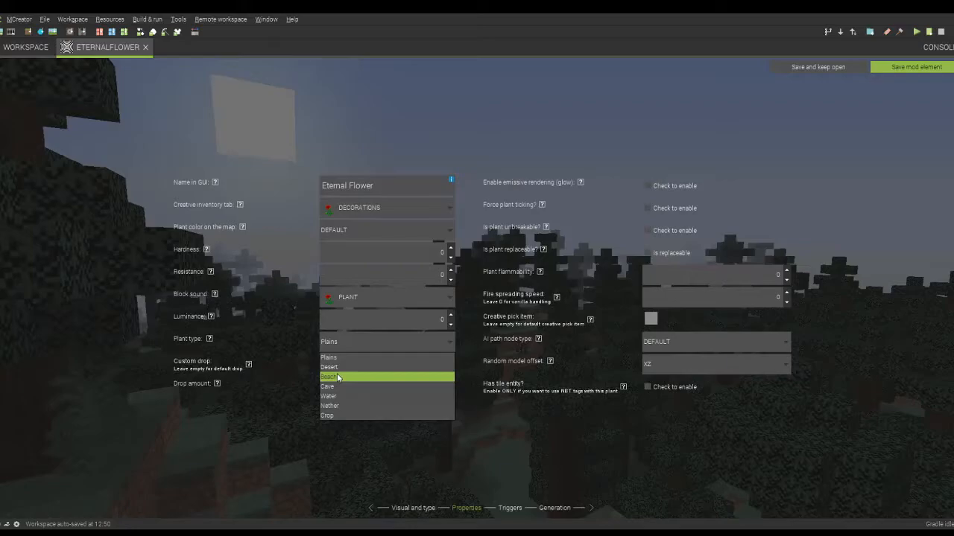
{"action": "mouse_move", "coordinate": [329, 397]}
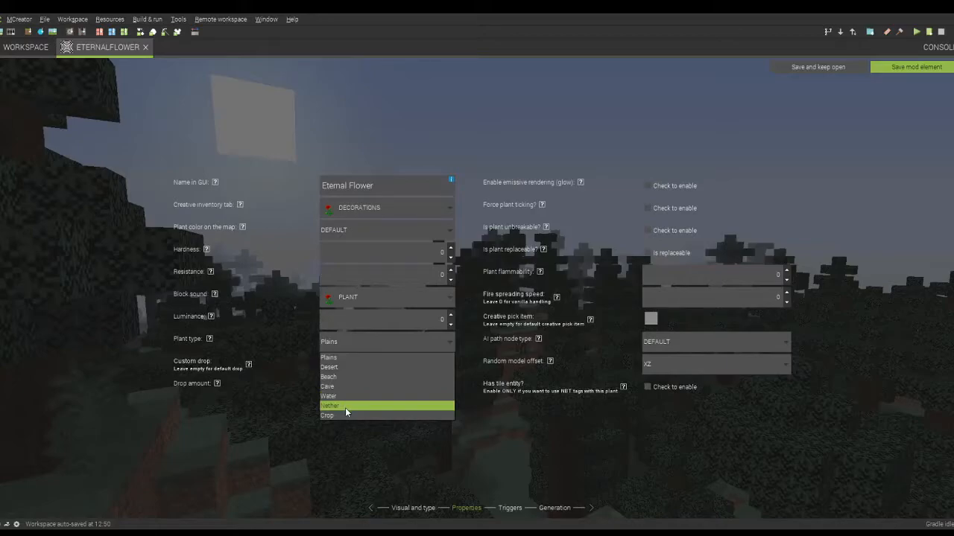
{"action": "mouse_move", "coordinate": [346, 415]}
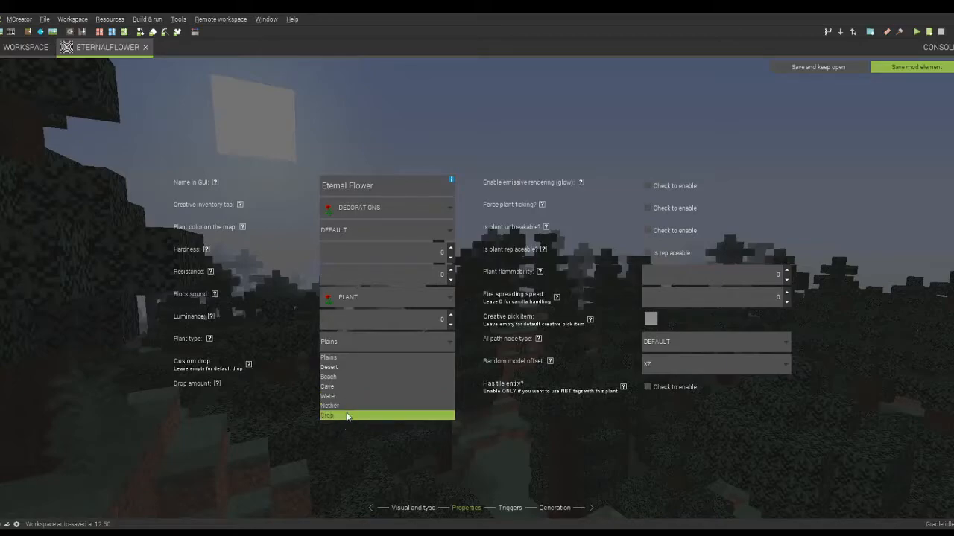
{"action": "mouse_move", "coordinate": [365, 426]}
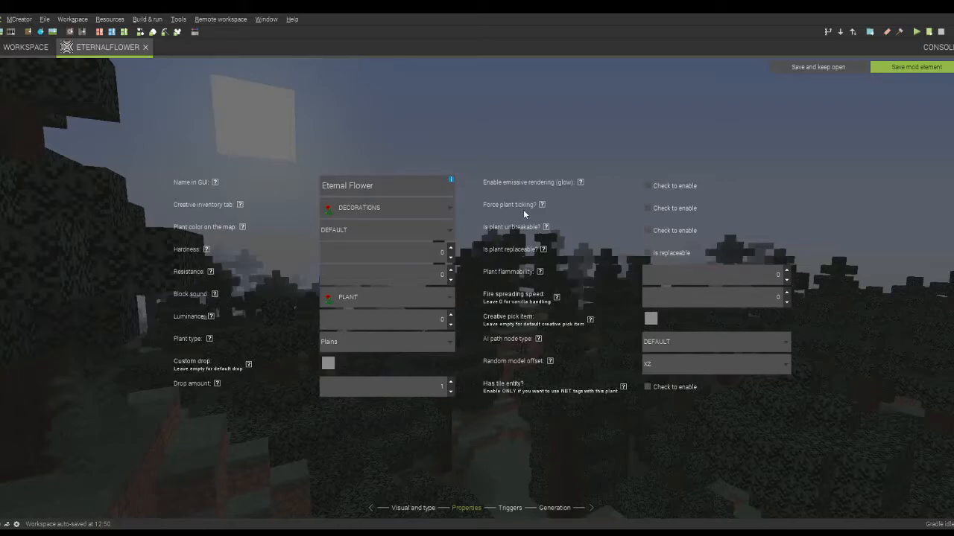
{"action": "mouse_move", "coordinate": [544, 211]}
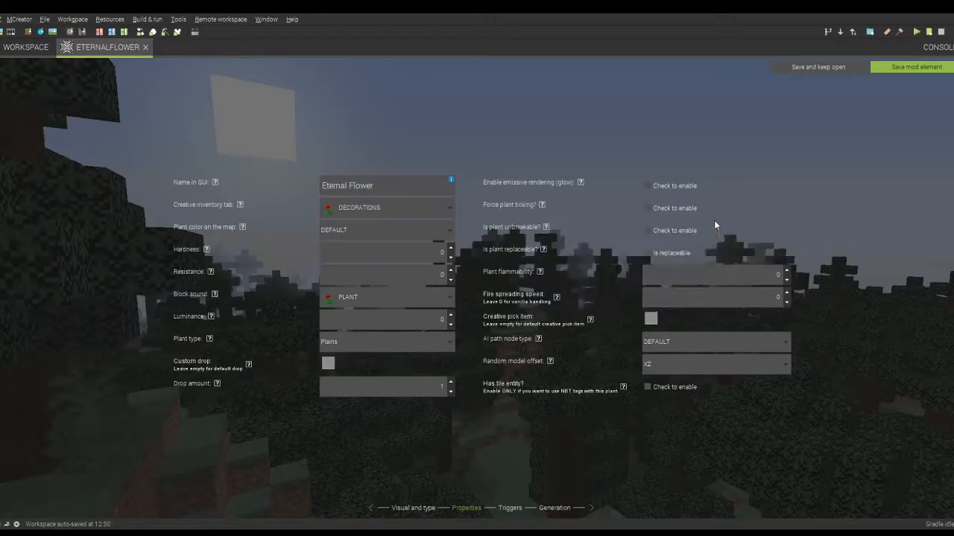
{"action": "mouse_move", "coordinate": [535, 209]}
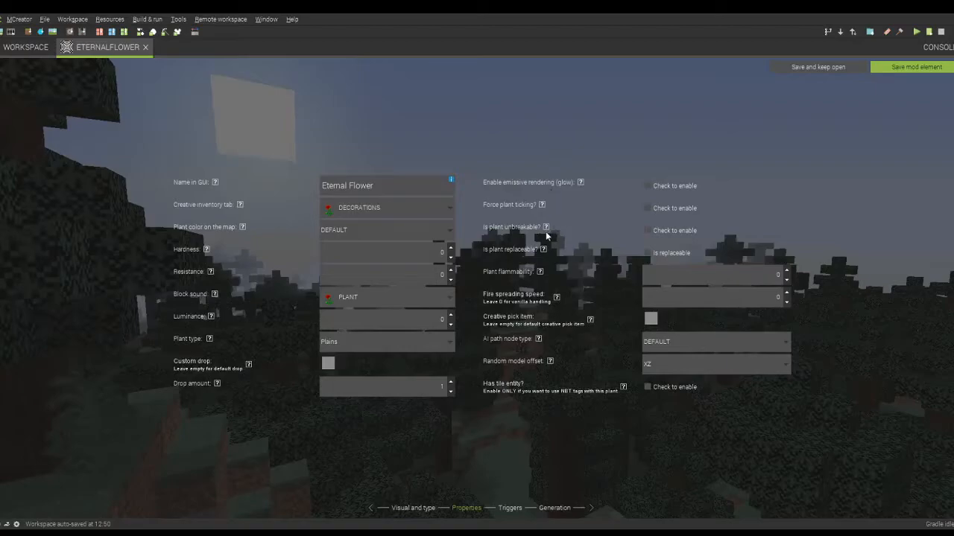
{"action": "mouse_move", "coordinate": [557, 257]}
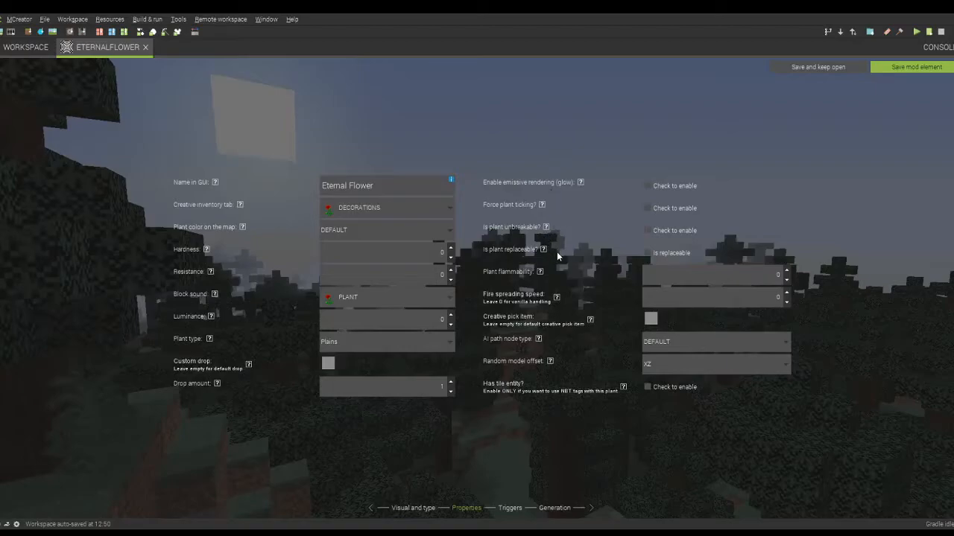
{"action": "mouse_move", "coordinate": [523, 279]}
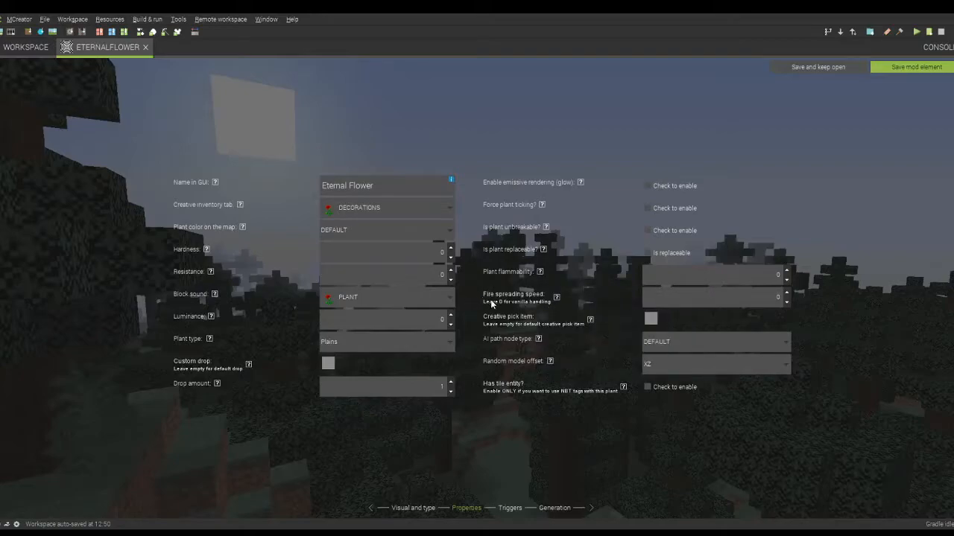
{"action": "mouse_move", "coordinate": [626, 332]}
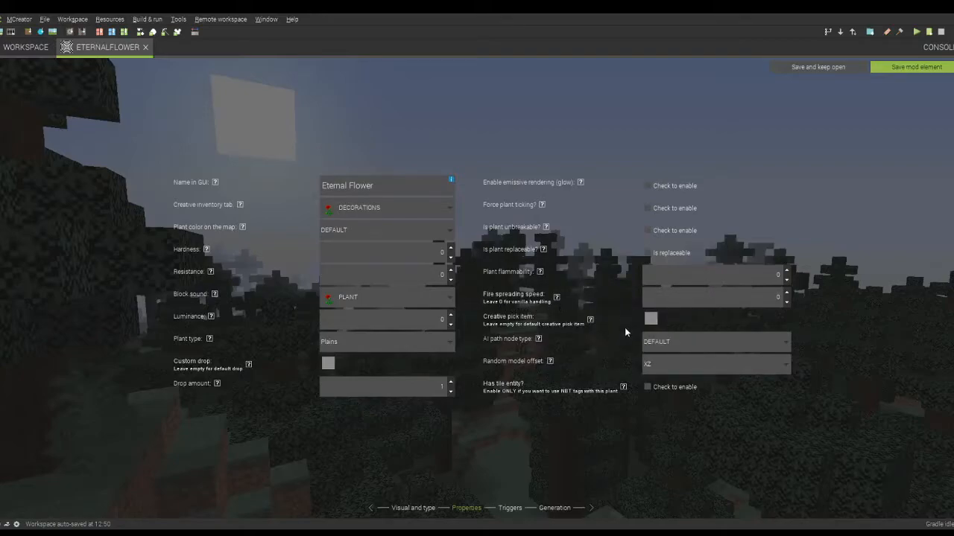
{"action": "mouse_move", "coordinate": [602, 336]}
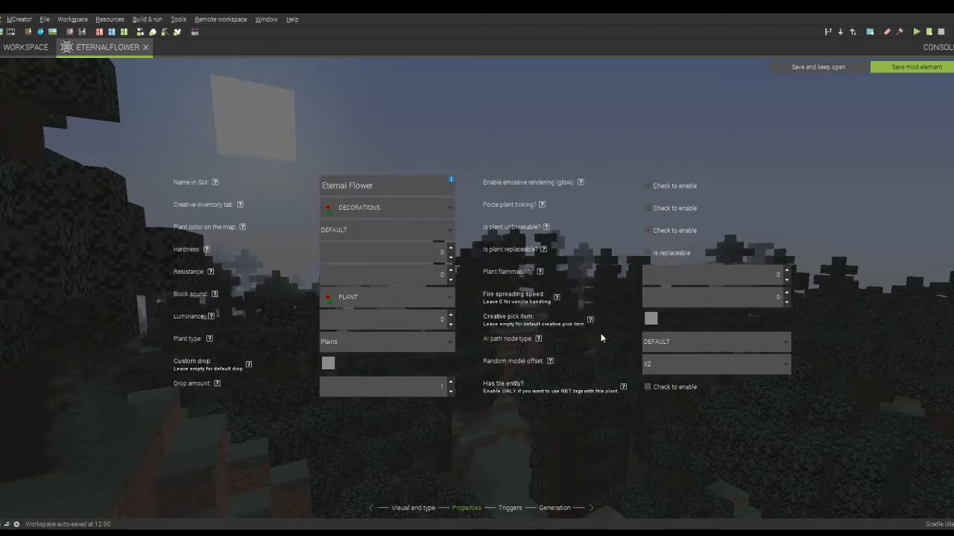
{"action": "mouse_move", "coordinate": [516, 329]}
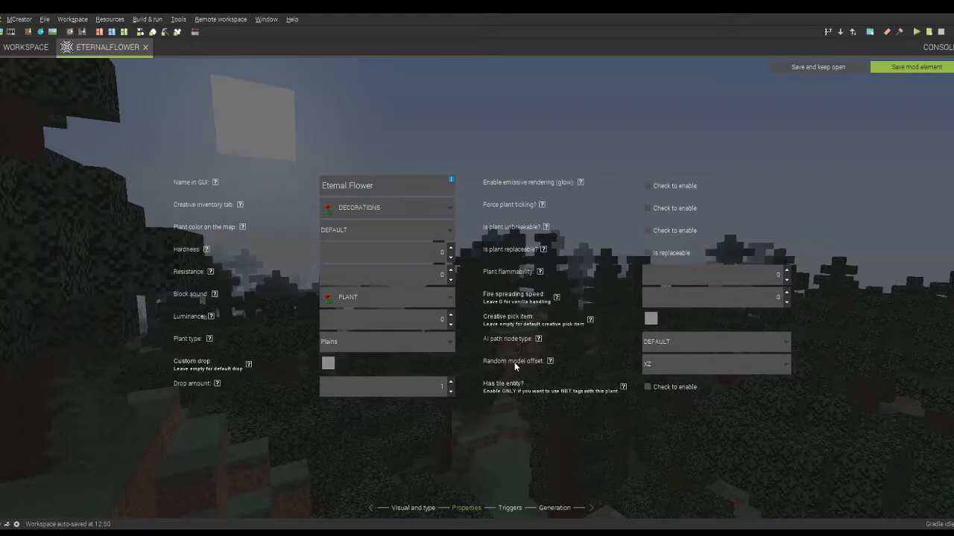
{"action": "mouse_move", "coordinate": [672, 367]}
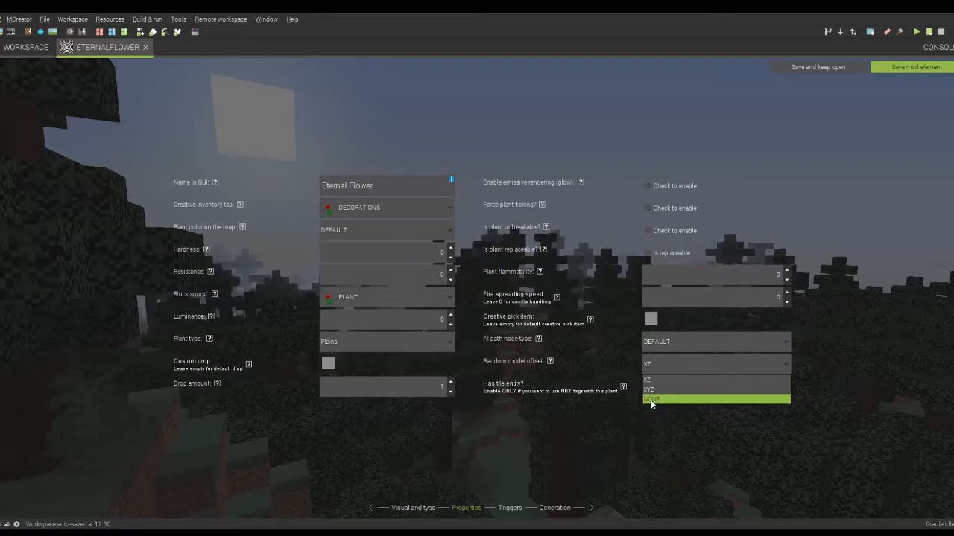
{"action": "mouse_move", "coordinate": [657, 389]}
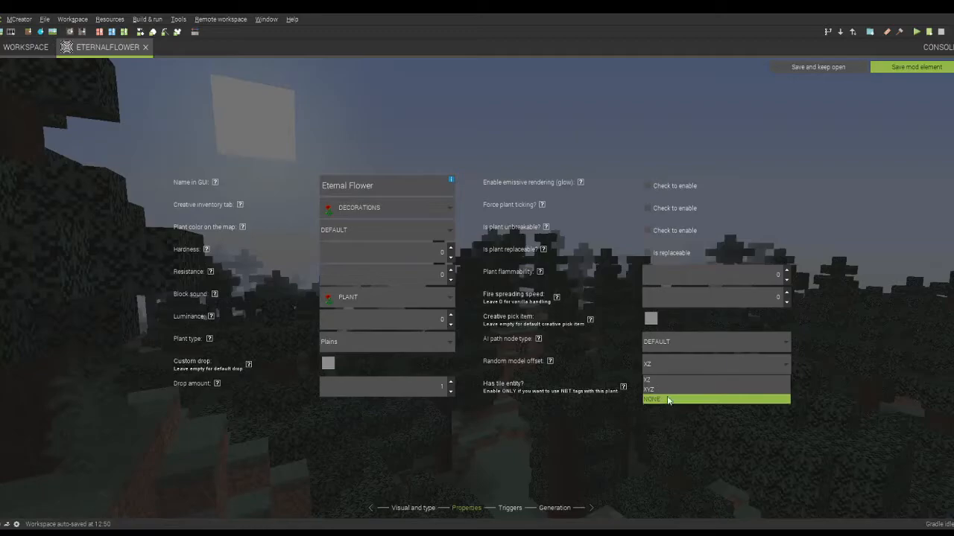
{"action": "mouse_move", "coordinate": [671, 381]}
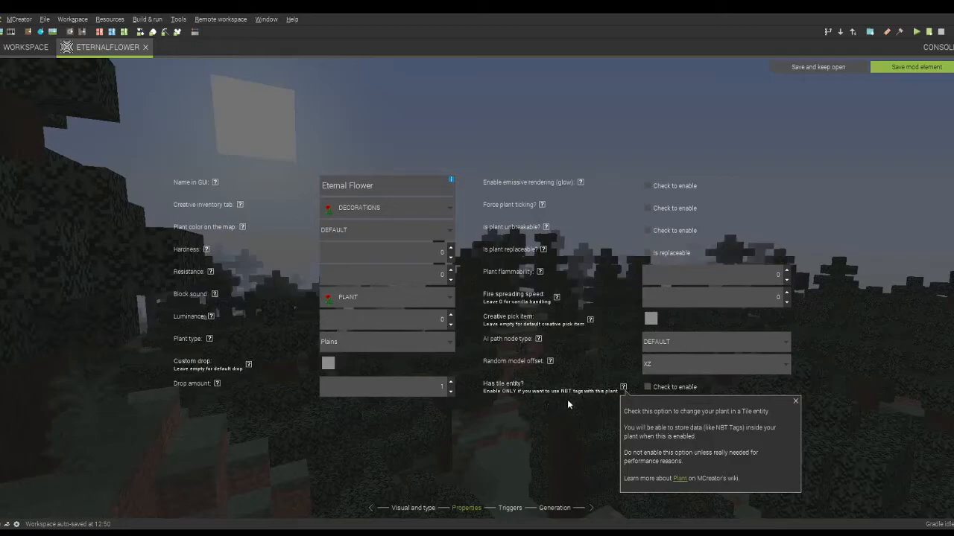
{"action": "mouse_move", "coordinate": [794, 411]}
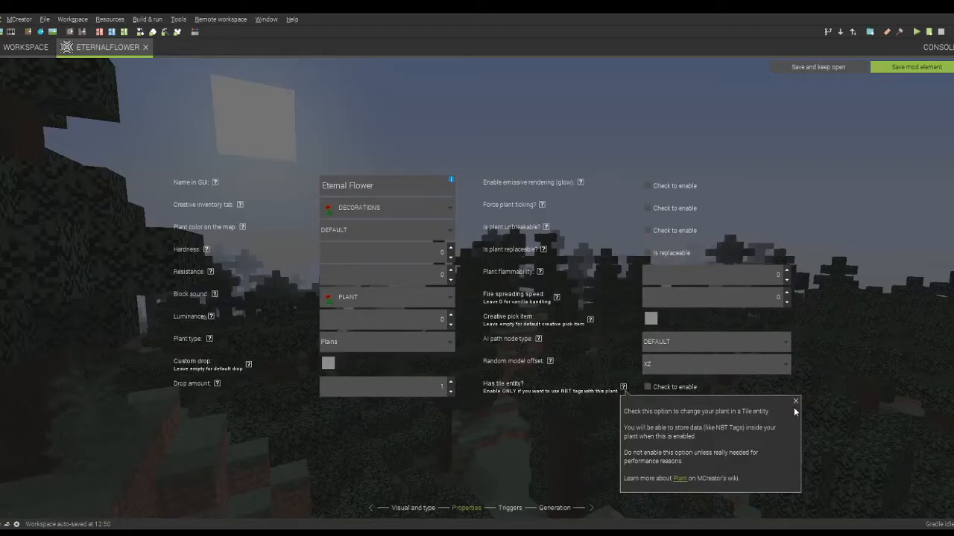
{"action": "mouse_move", "coordinate": [659, 401]}
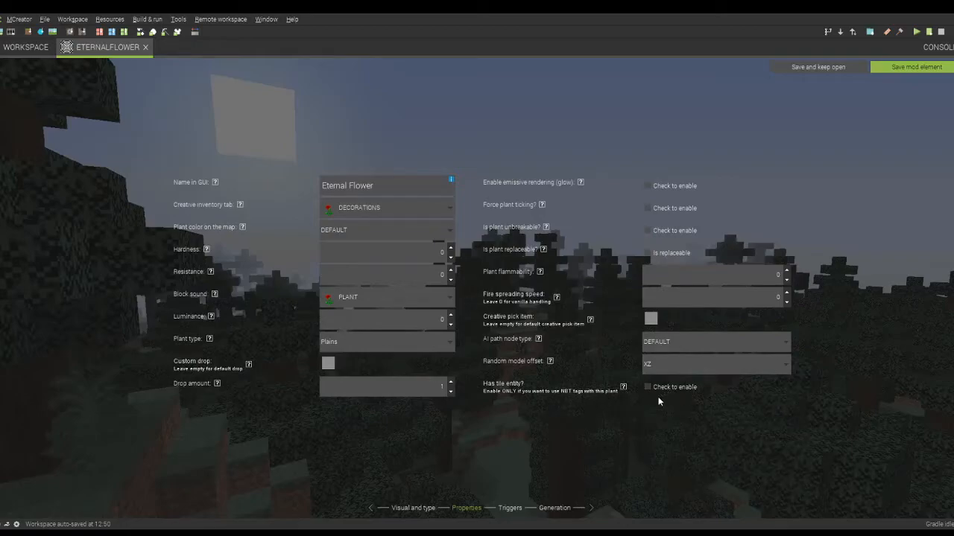
- Leave the random model offset at XZ and go to the Triggers page
{"action": "left_click", "coordinate": [510, 506]}
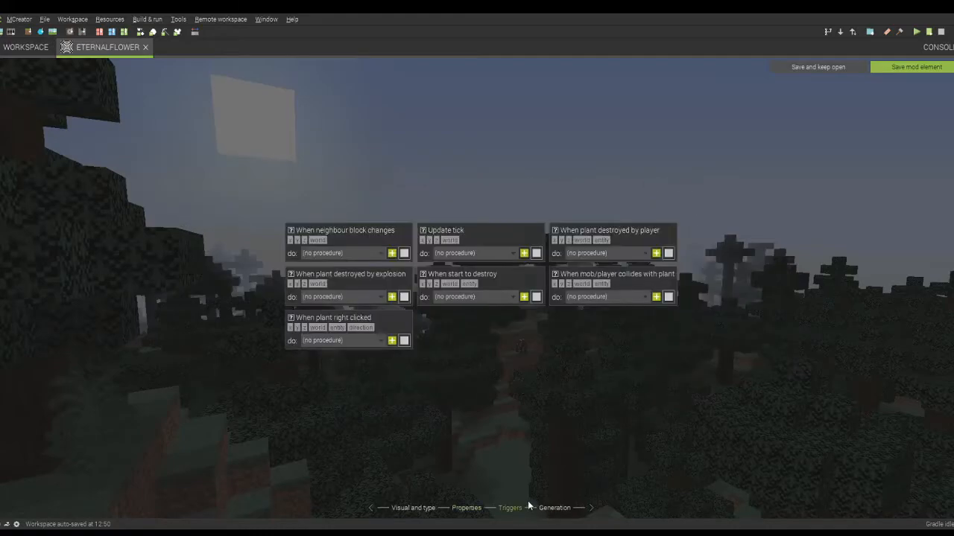
{"action": "mouse_move", "coordinate": [534, 447]}
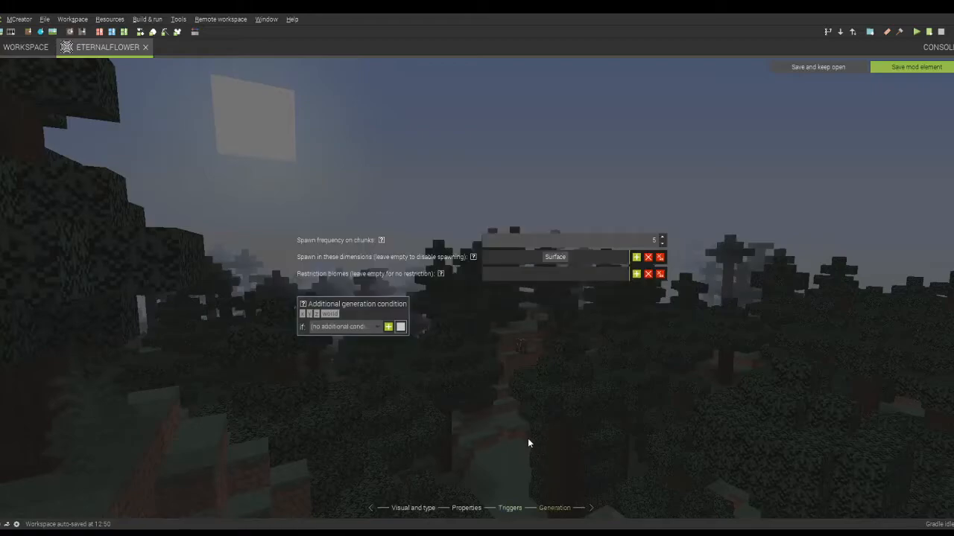
{"action": "mouse_move", "coordinate": [384, 242]}
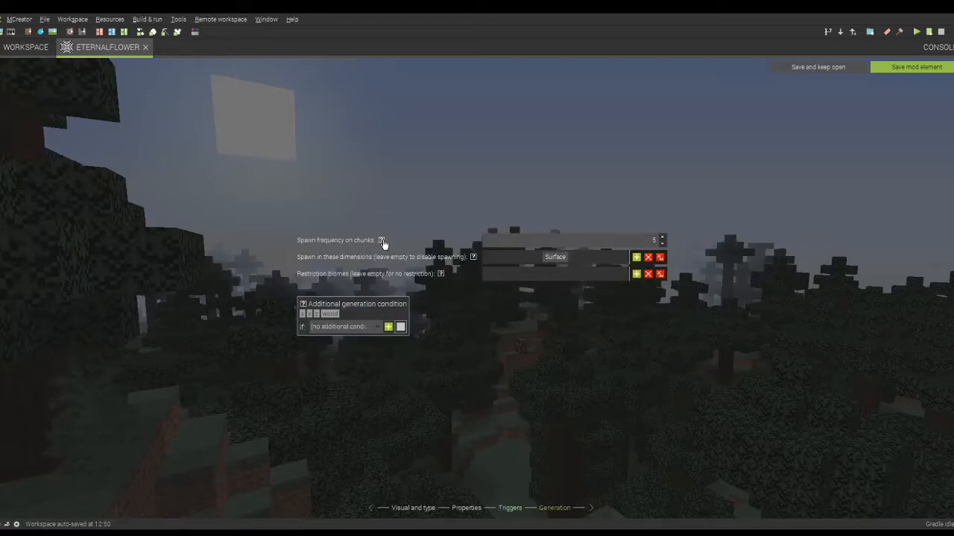
{"action": "mouse_move", "coordinate": [382, 240]}
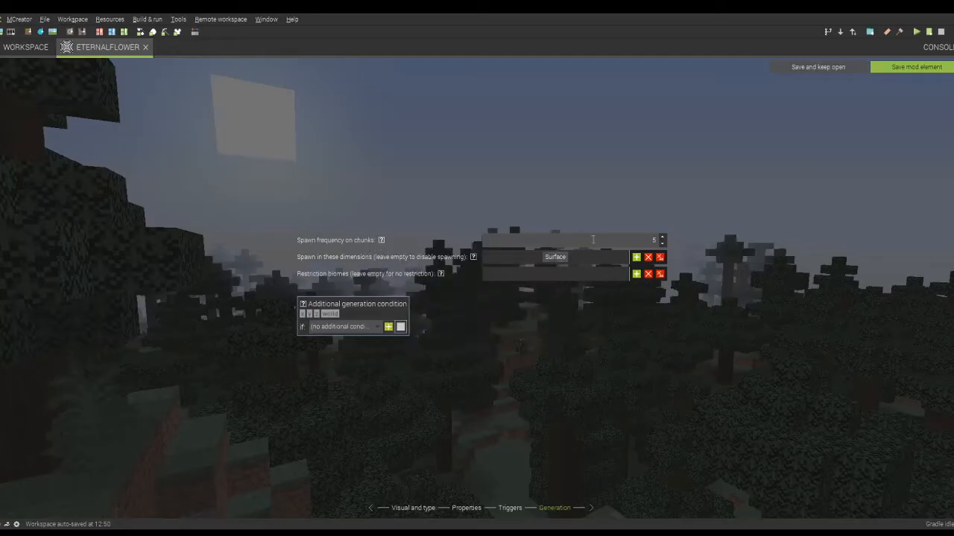
{"action": "mouse_move", "coordinate": [464, 287]}
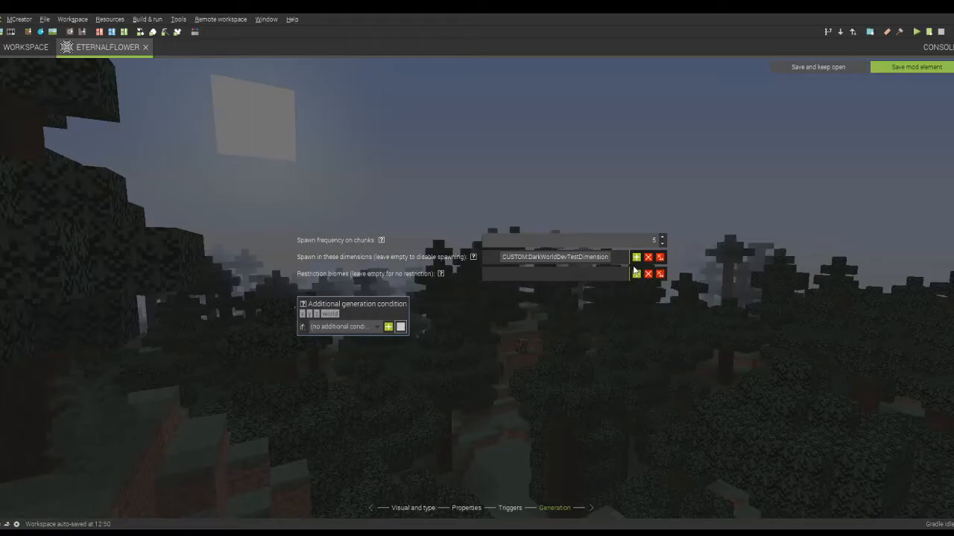
{"action": "mouse_move", "coordinate": [486, 264]}
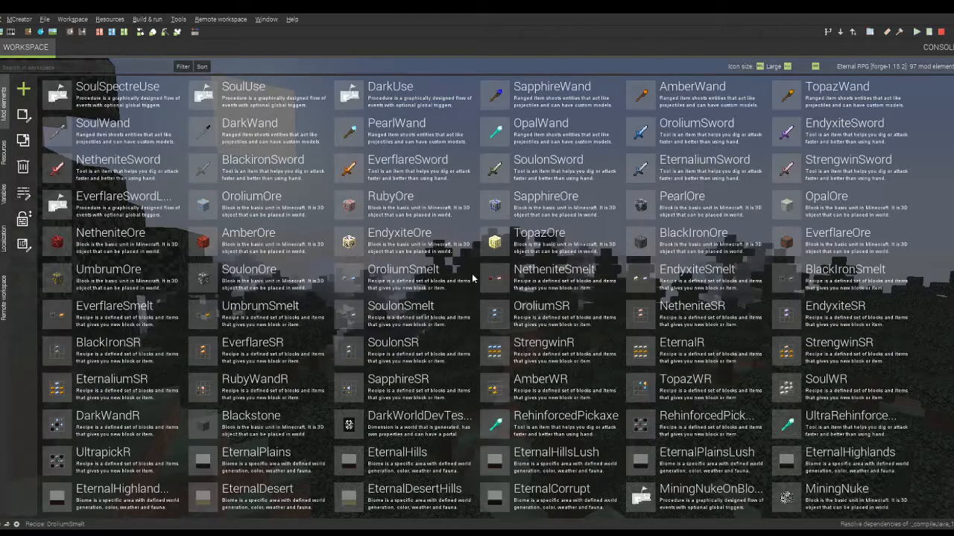
- Scroll through the view after saving the Eternal Flower element
{"action": "scroll", "scroll_direction": "down", "scroll_amount": 3}
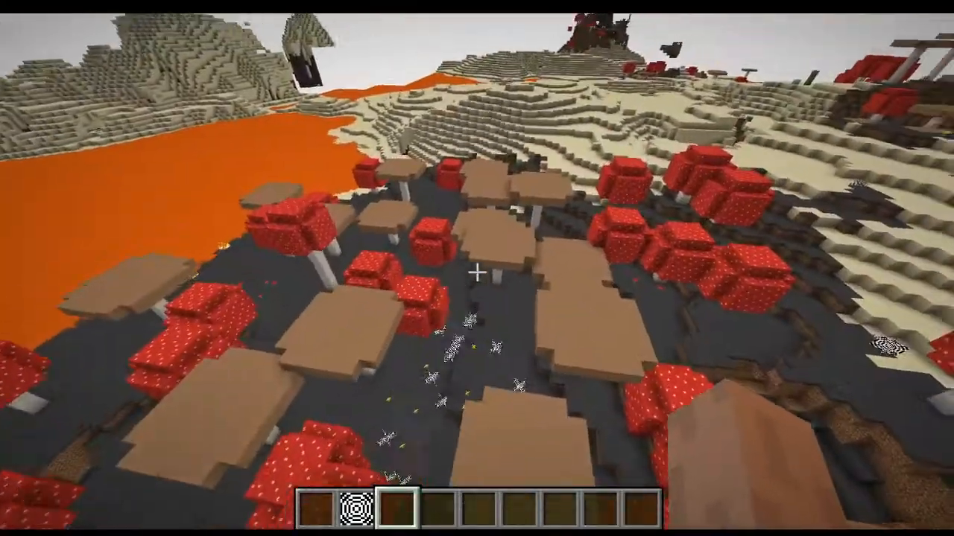
{"action": "mouse_move", "coordinate": [477, 269]}
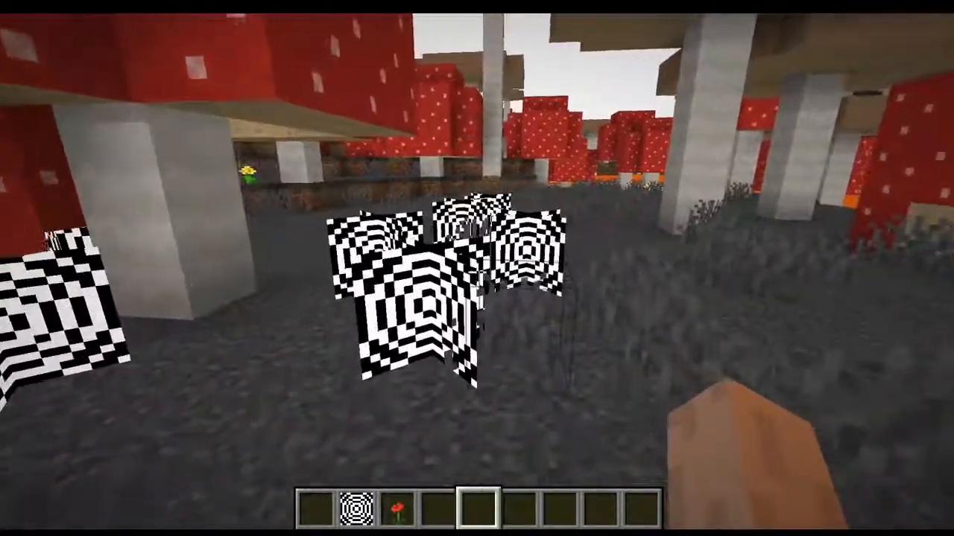
{"action": "mouse_move", "coordinate": [477, 268]}
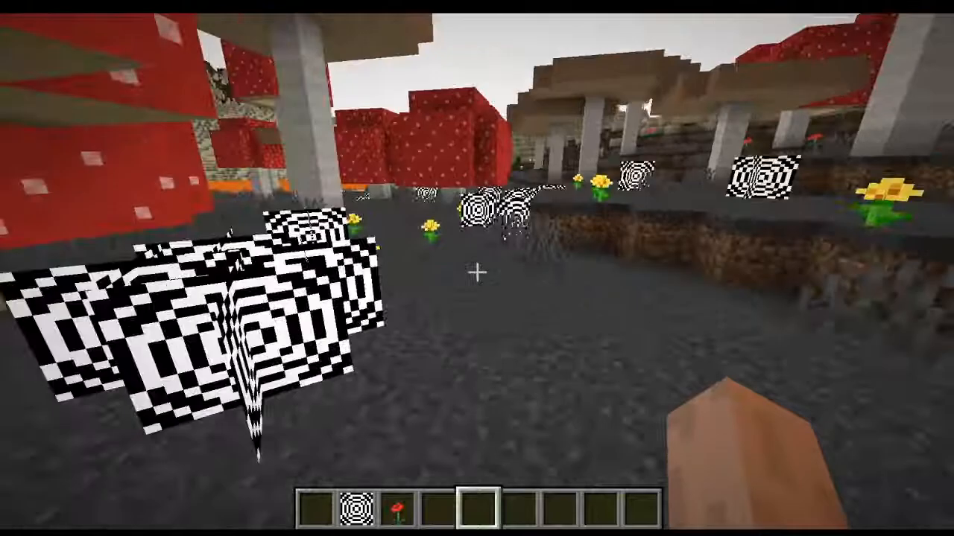